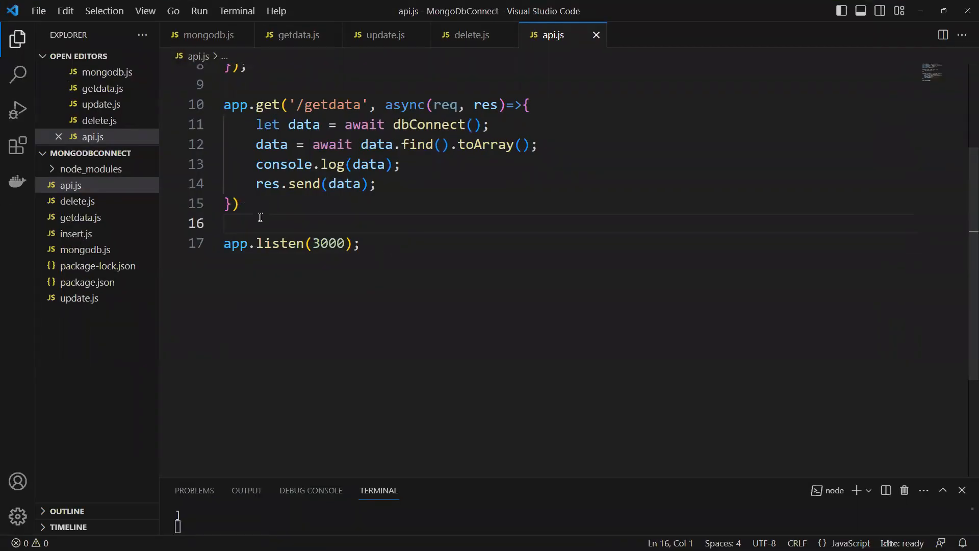
Step: Register app.use(express.json()) middleware below the /getdata route
key(Enter)
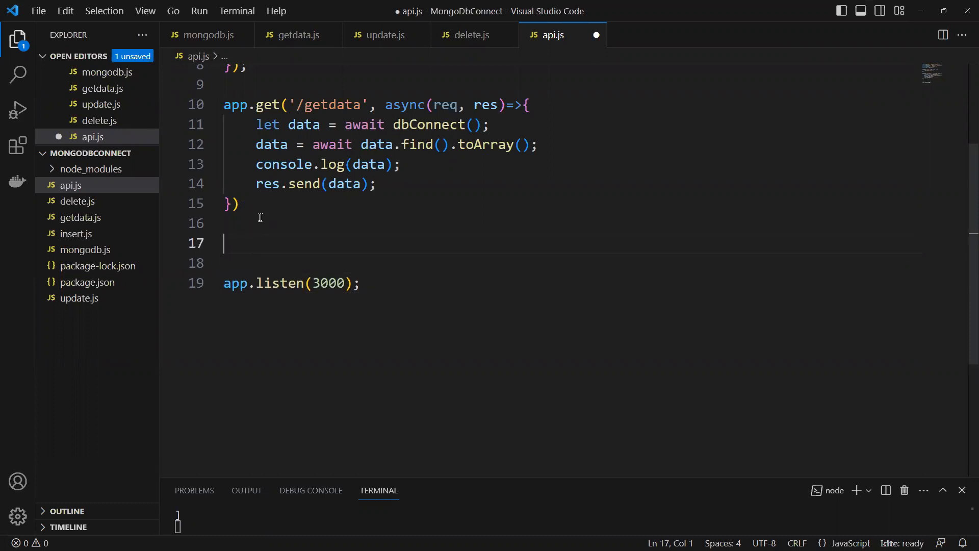
text(app)
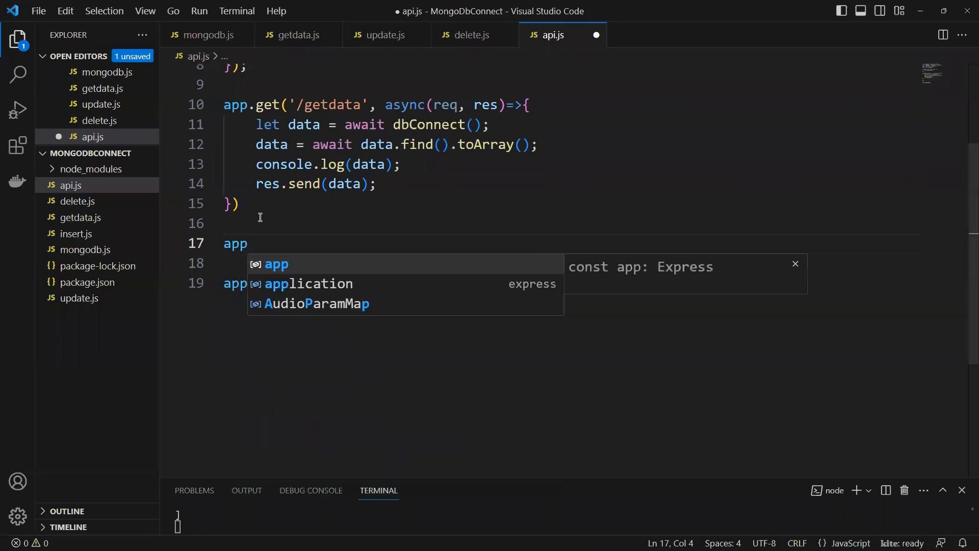
text(.)
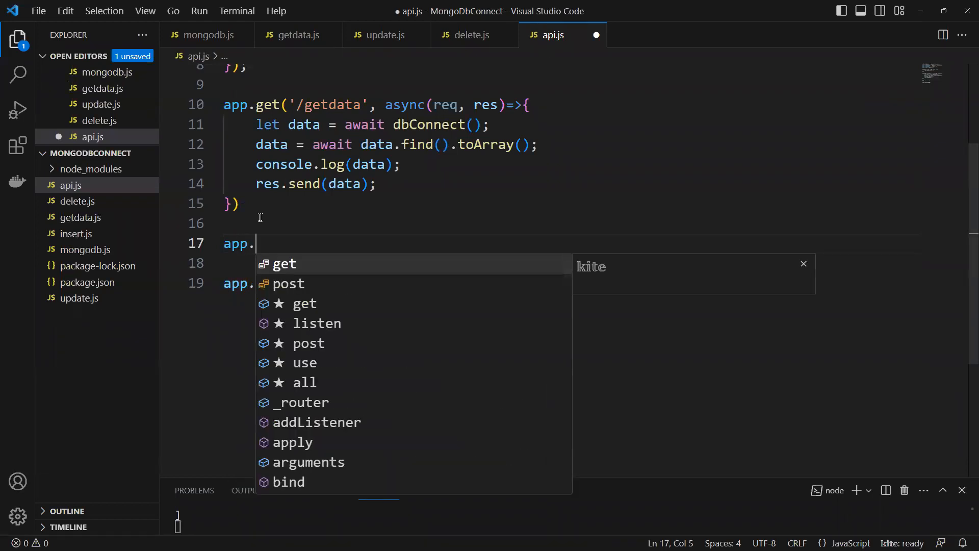
text(use)
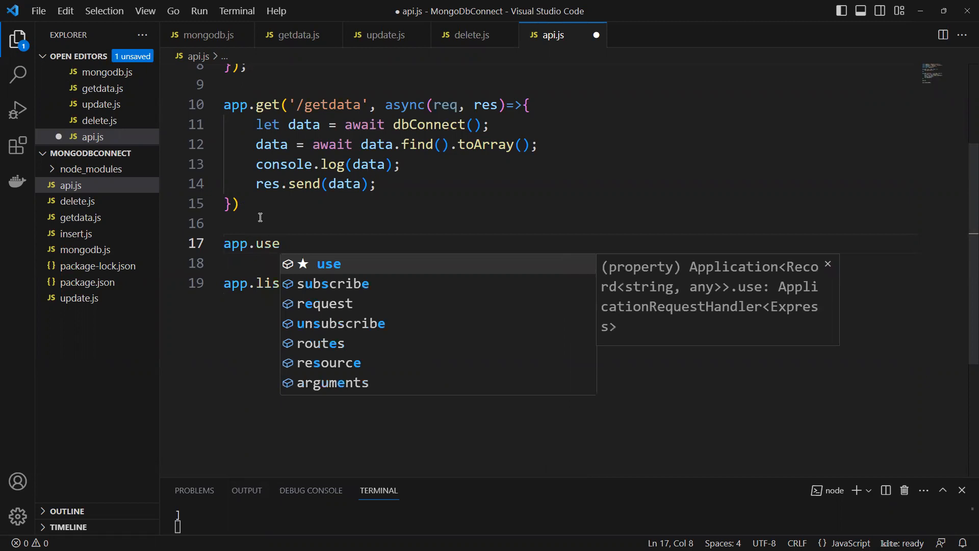
text(()
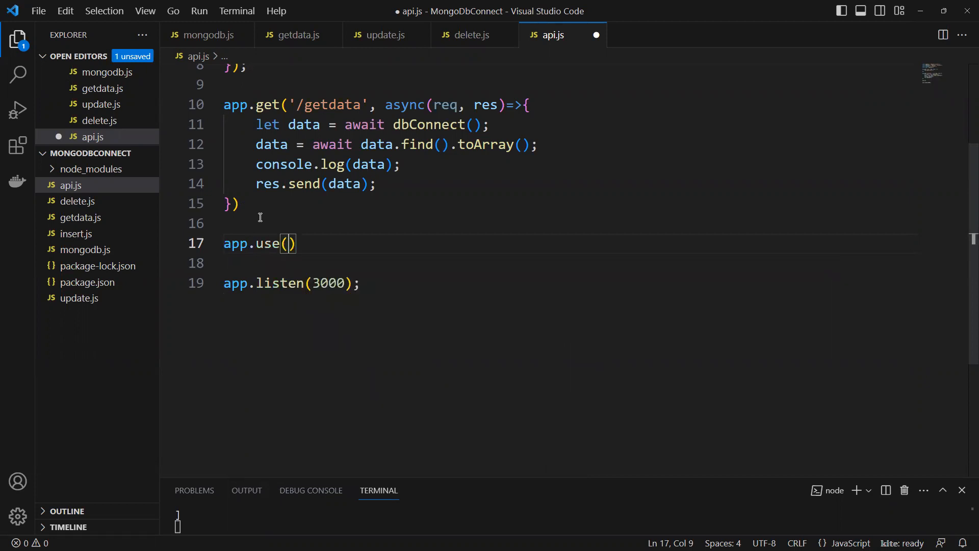
text(express.)
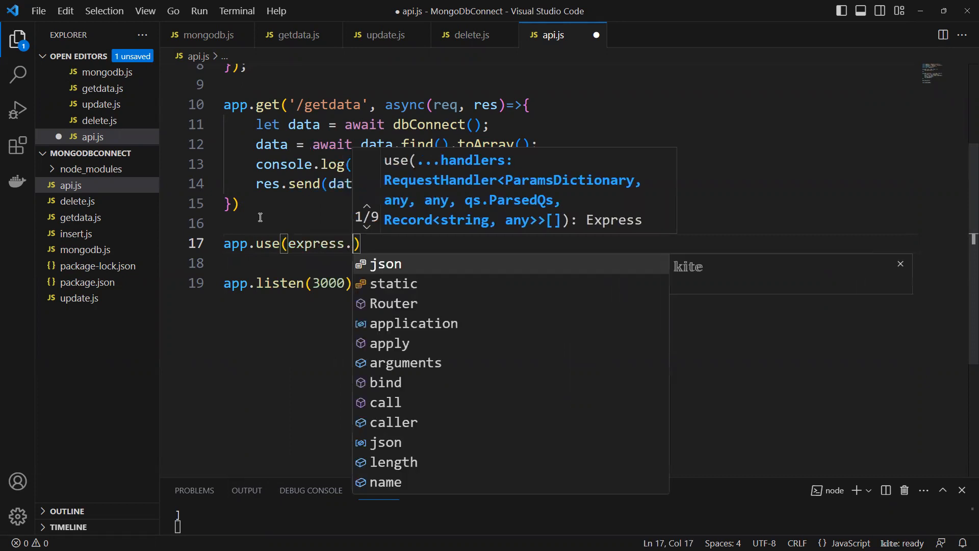
text(json)
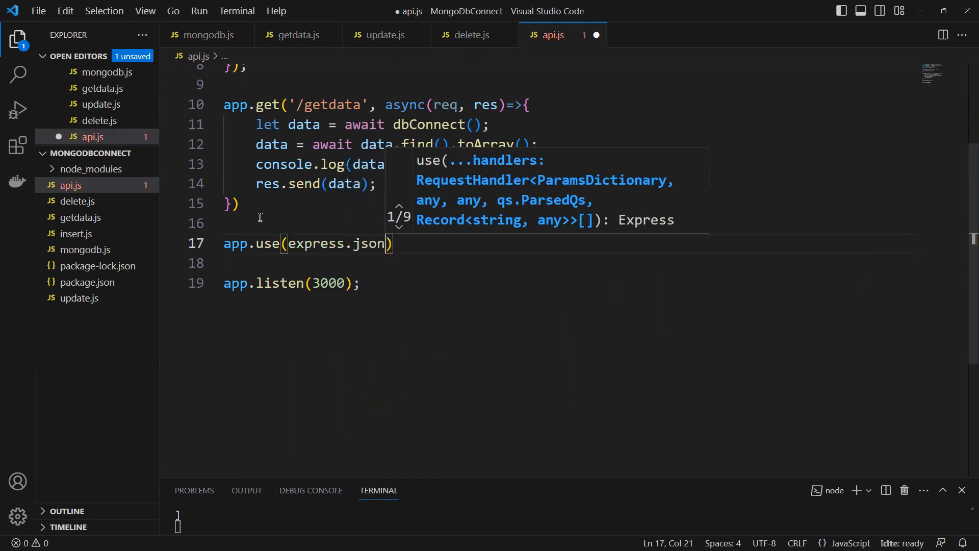
text(())
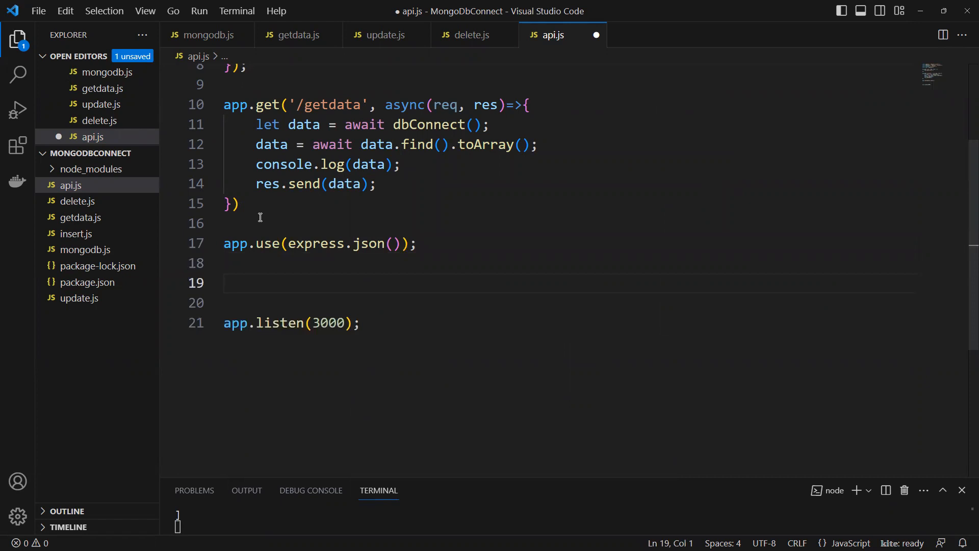
Step: Begin a new app.post route on the following line
text(app)
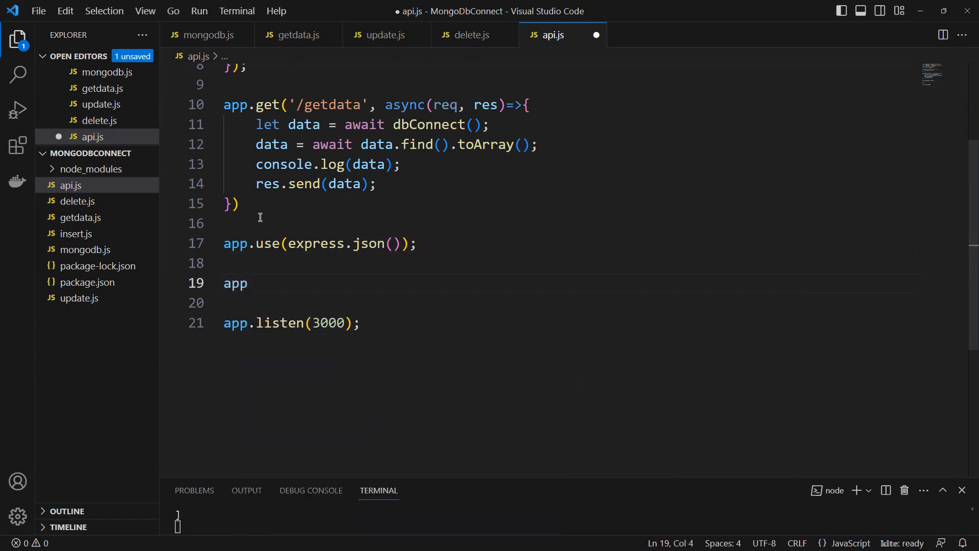
text(.pos)
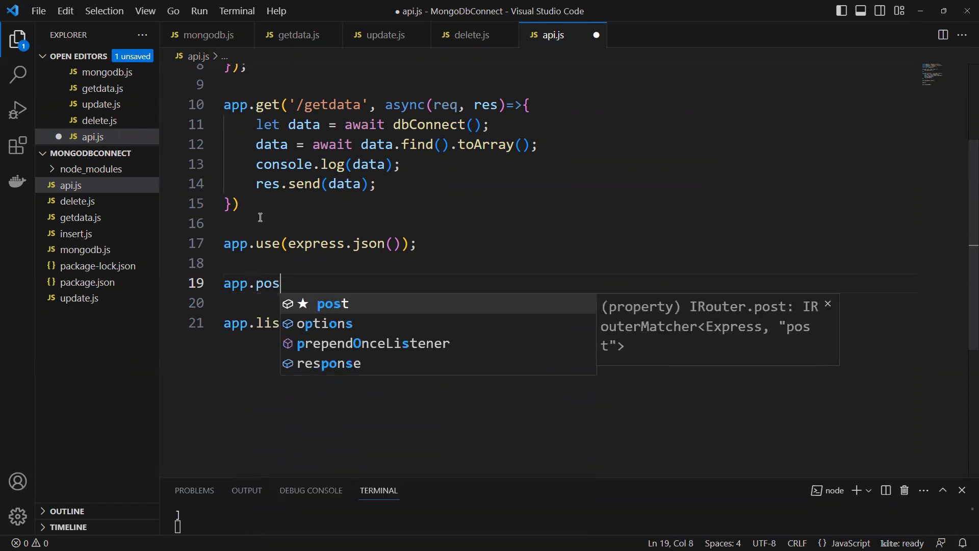
text(t)
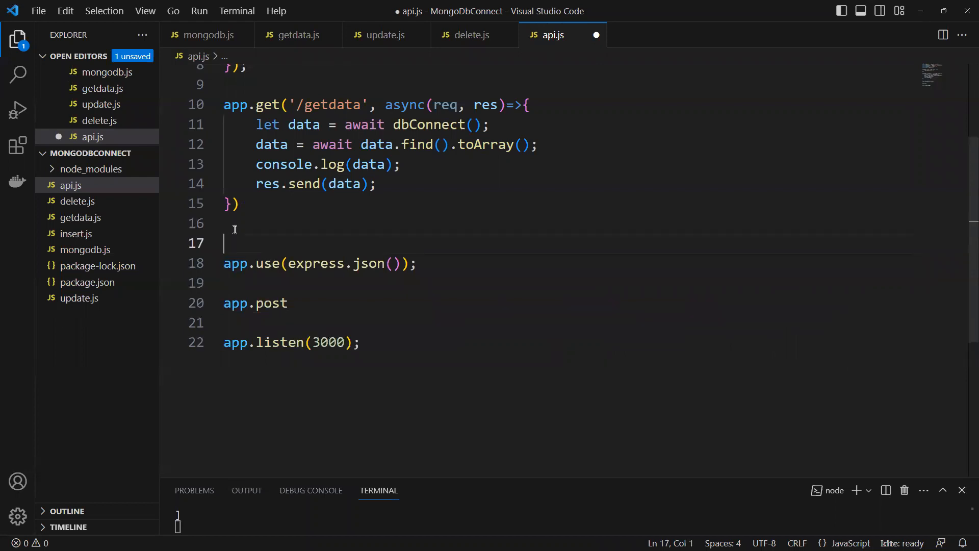
Step: Label the sections with '// Insert code' and '// Get record' comments
text(// inse)
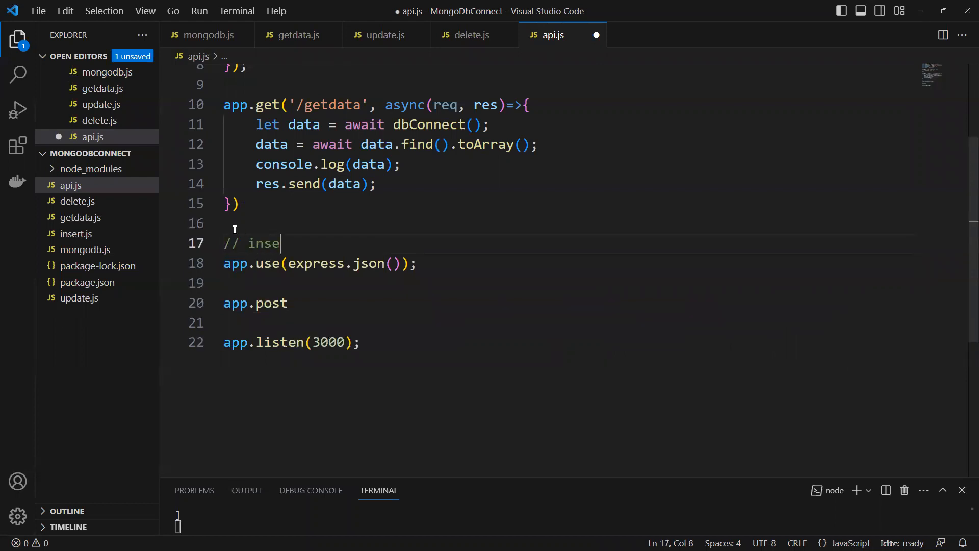
text(rt code)
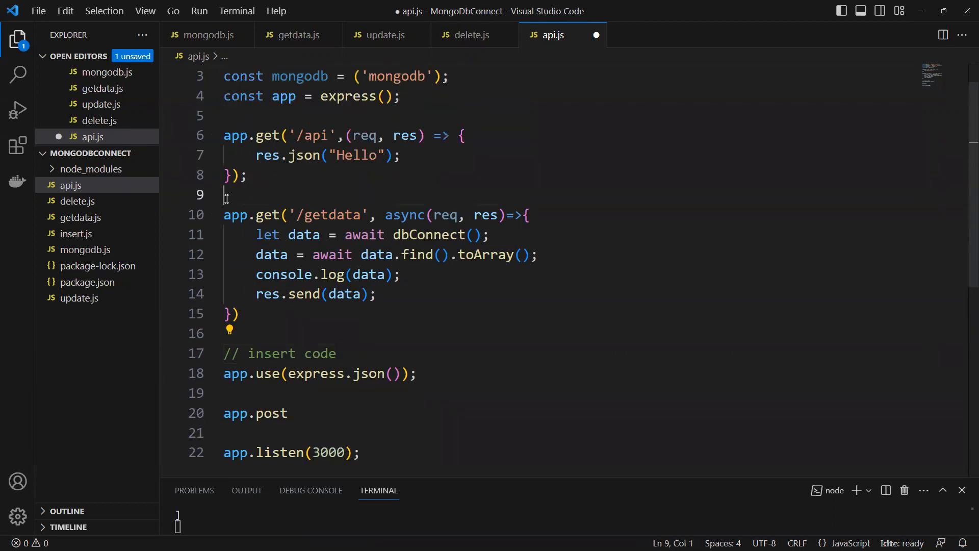
text(//)
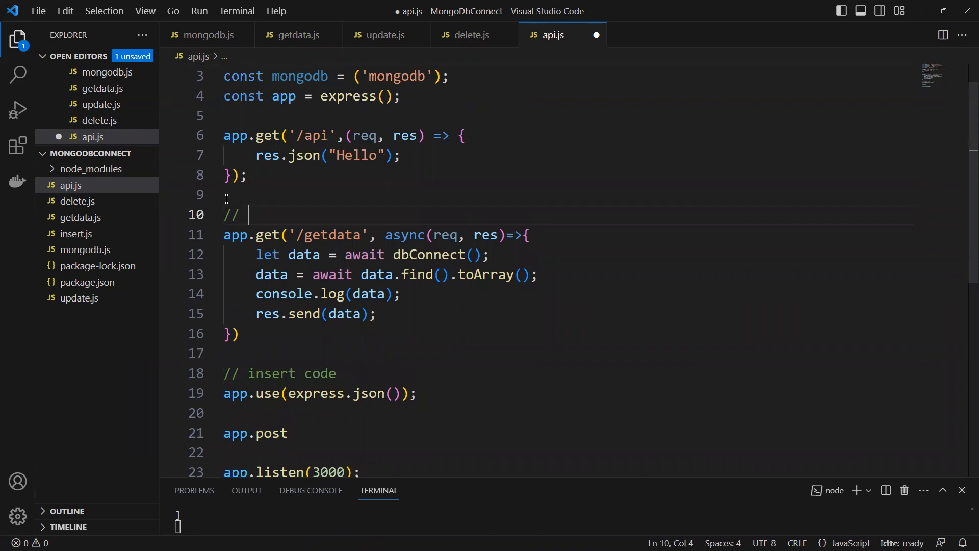
text(Get)
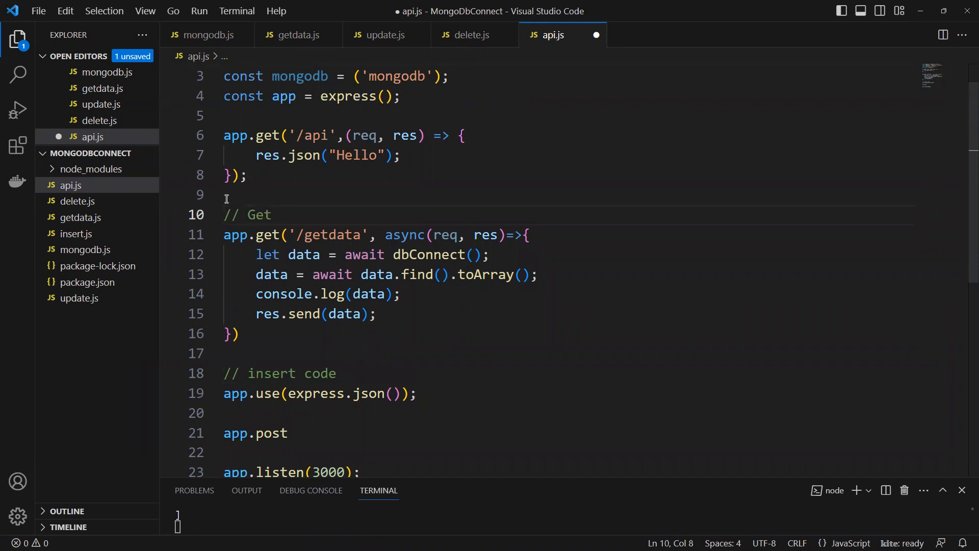
text(reco)
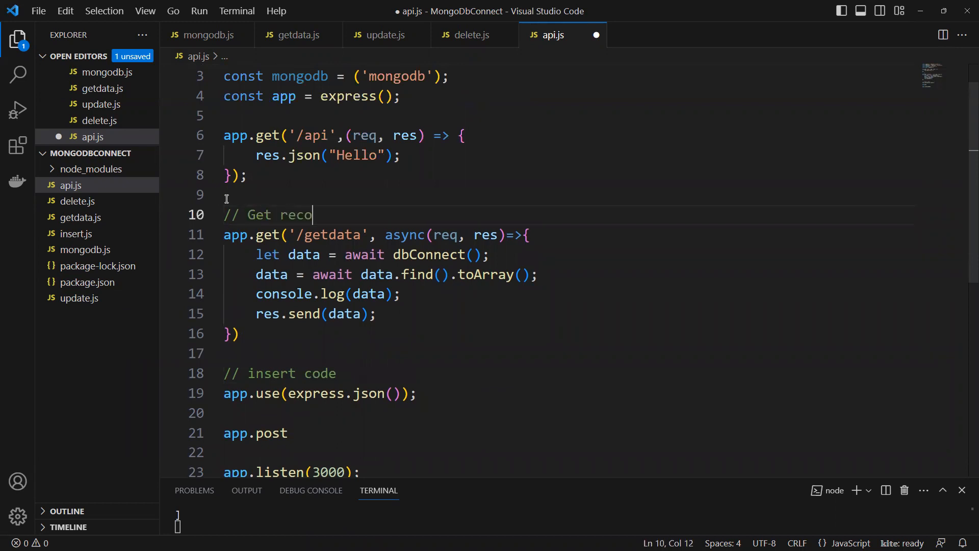
text(rd)
click(280, 372)
text(I)
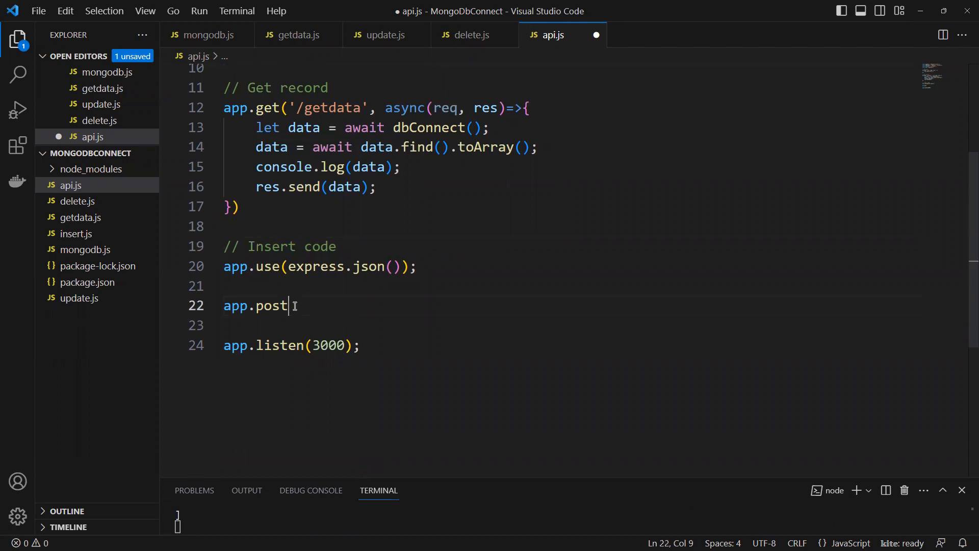
Step: Give app.post the '/insert' path and start an async callback
double_click(271, 304)
text(()
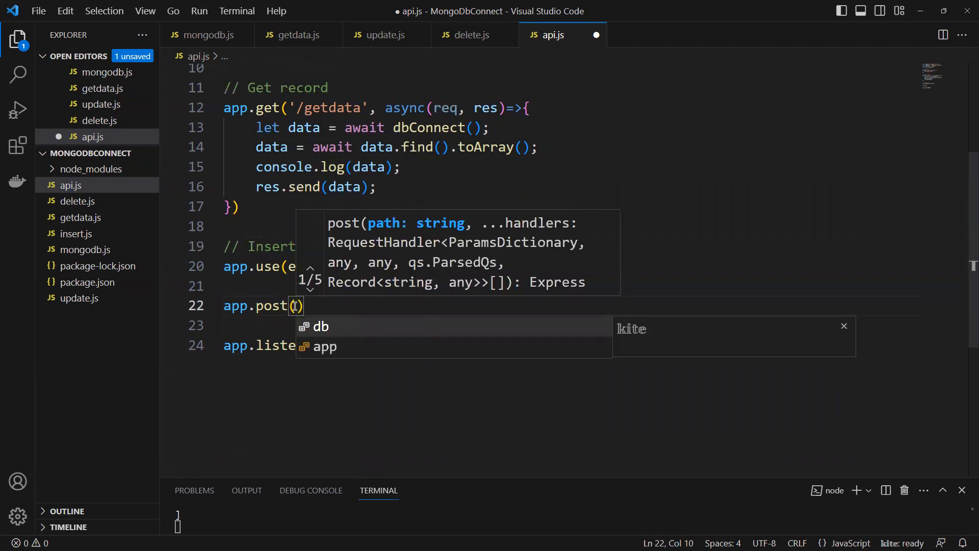
text('/')
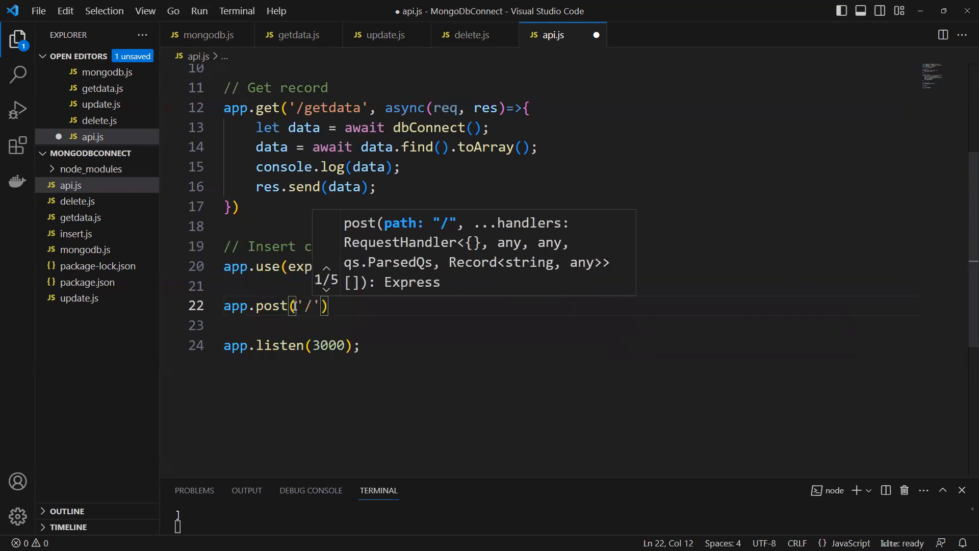
text(insert)
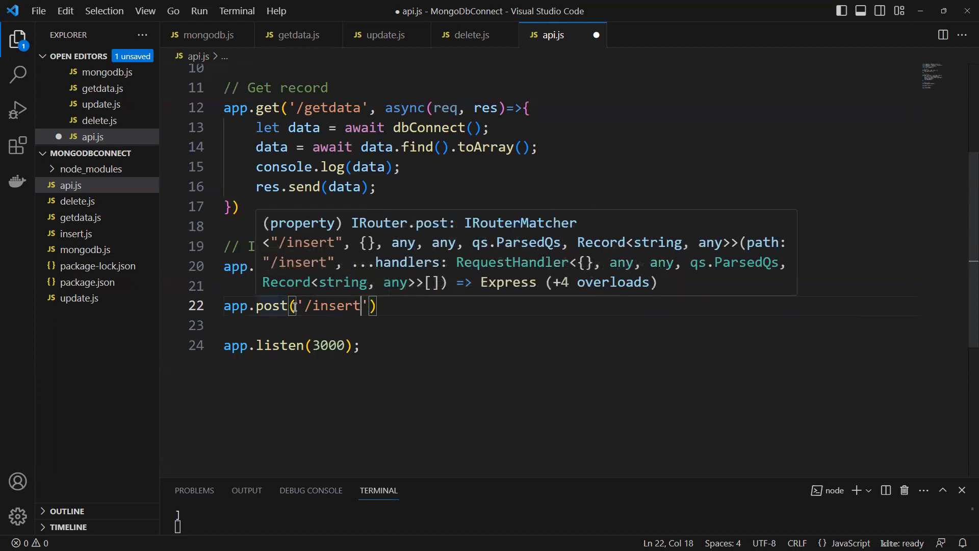
text(,)
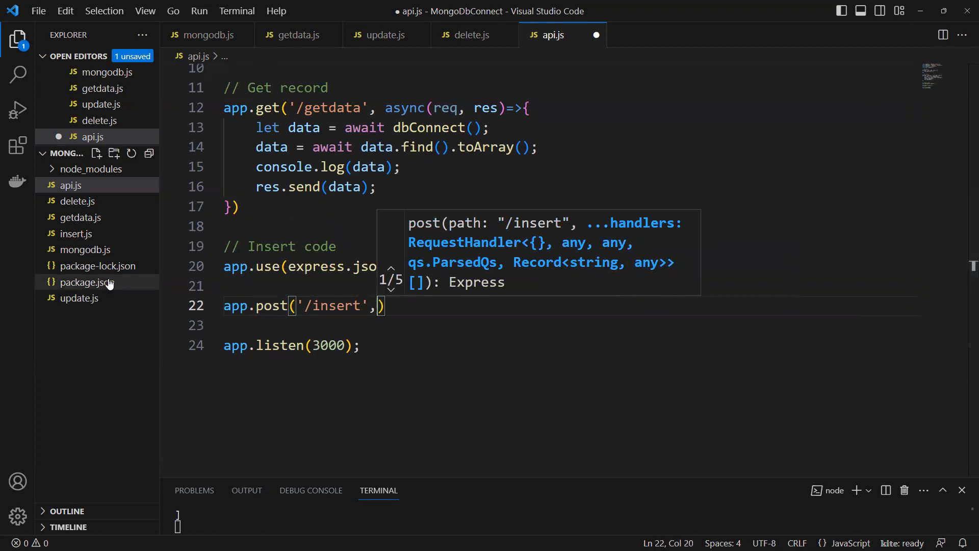
text(async)
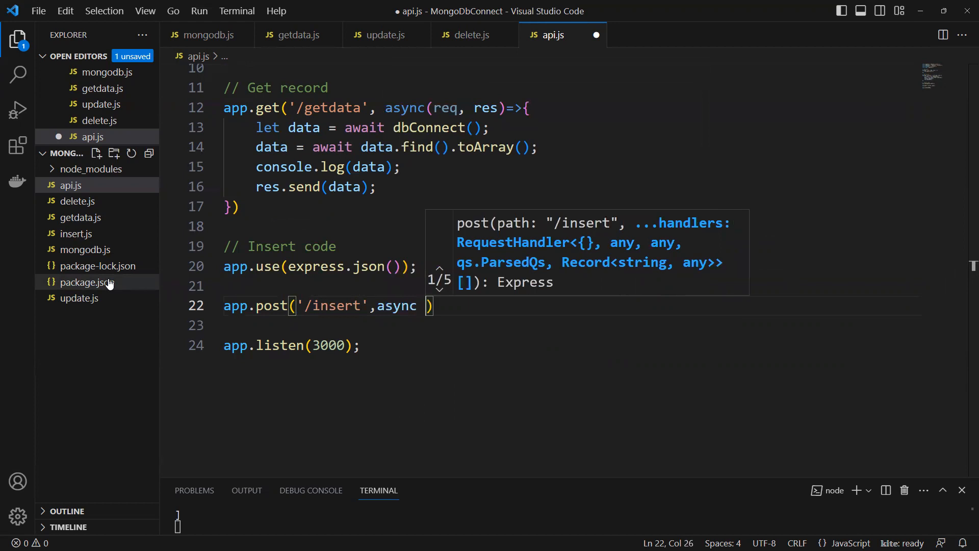
Step: Write the (req, res) => { } arrow callback with an empty body, without the next parameter
text((req, res, next)
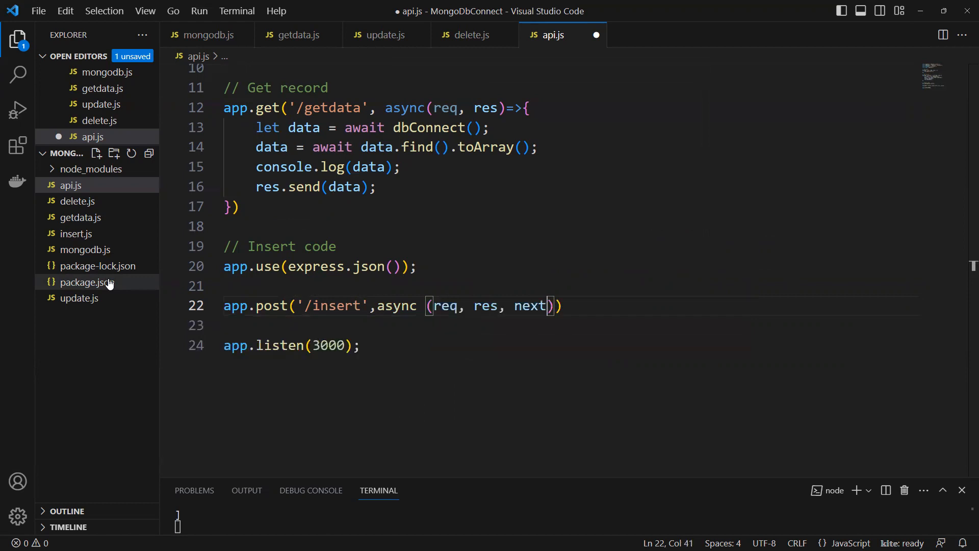
key(Backspace)
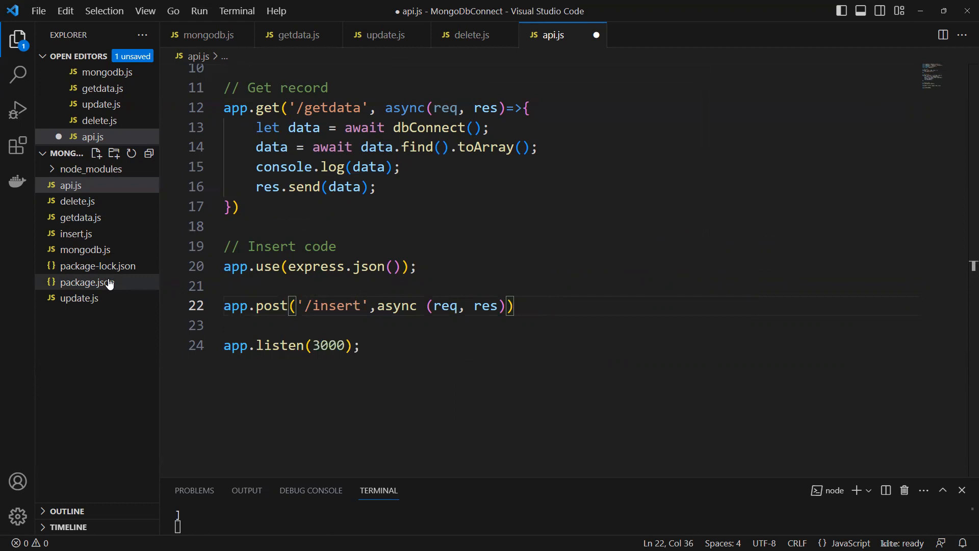
text(=)
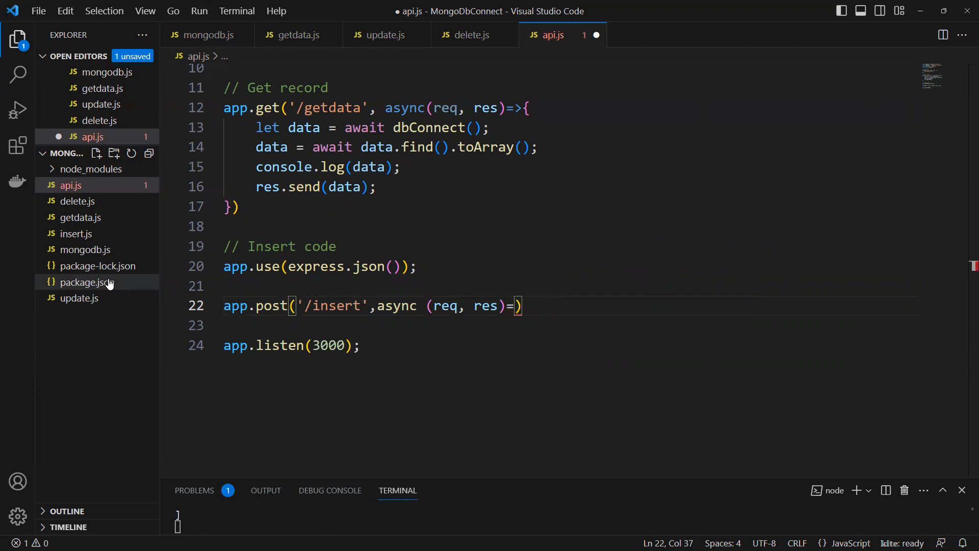
text({)
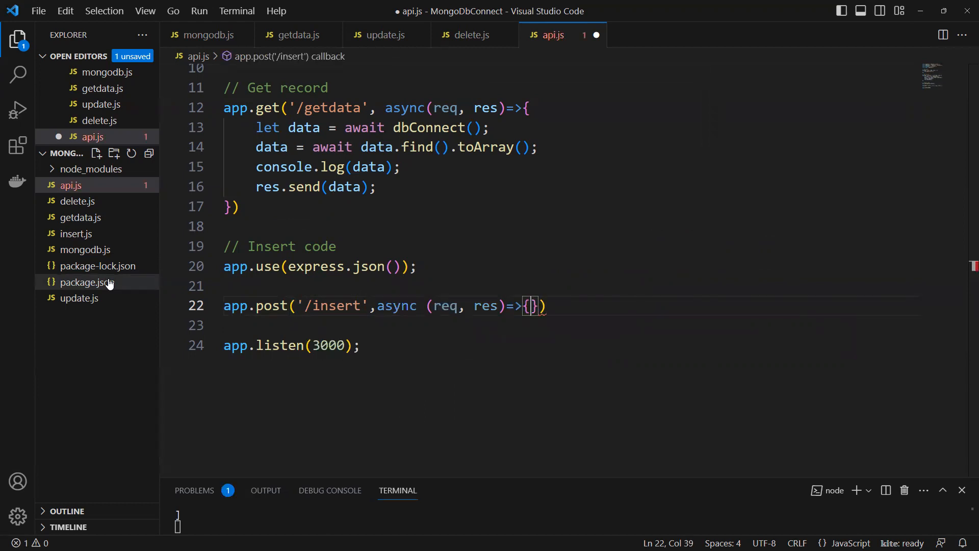
key(Enter)
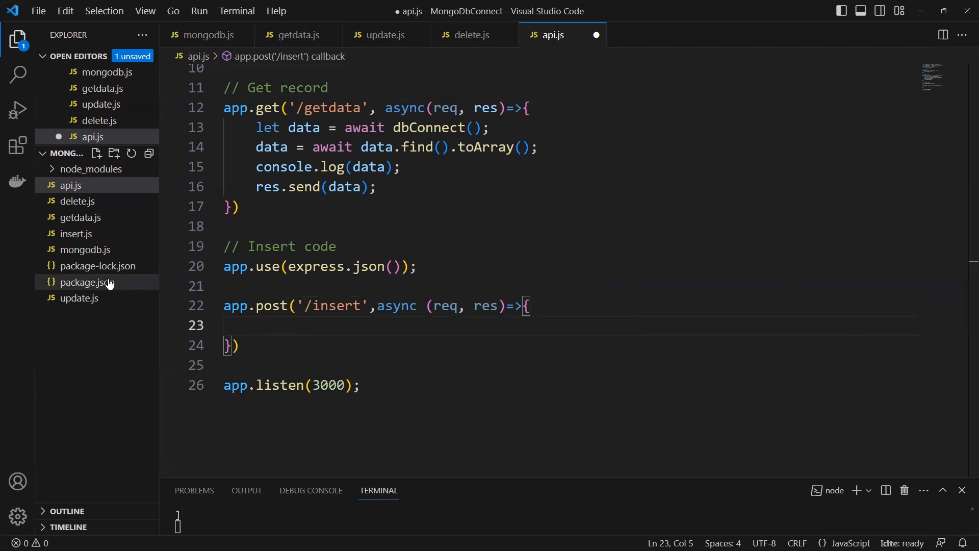
Step: Add console.log(req.body); inside the /insert callback and save api.js
text(console.log(r)
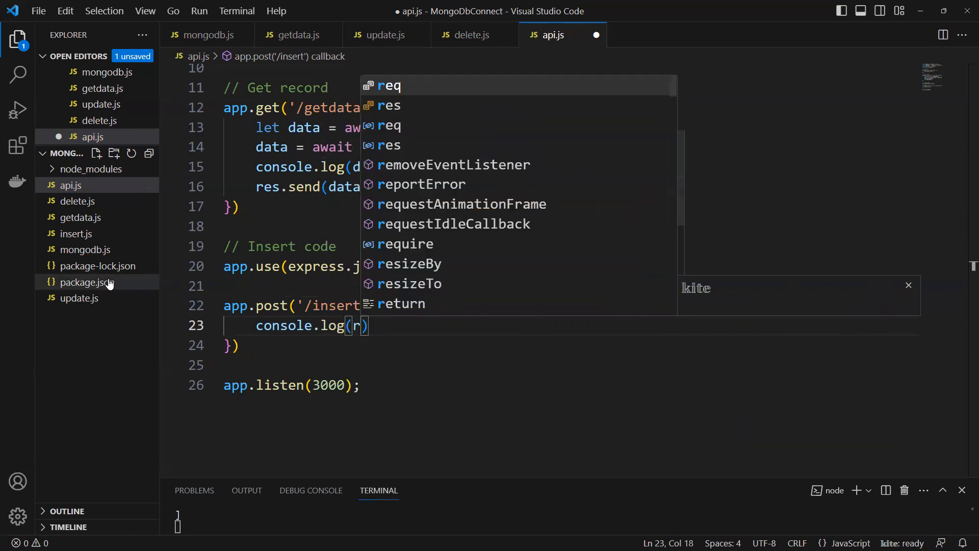
text(eq.body)
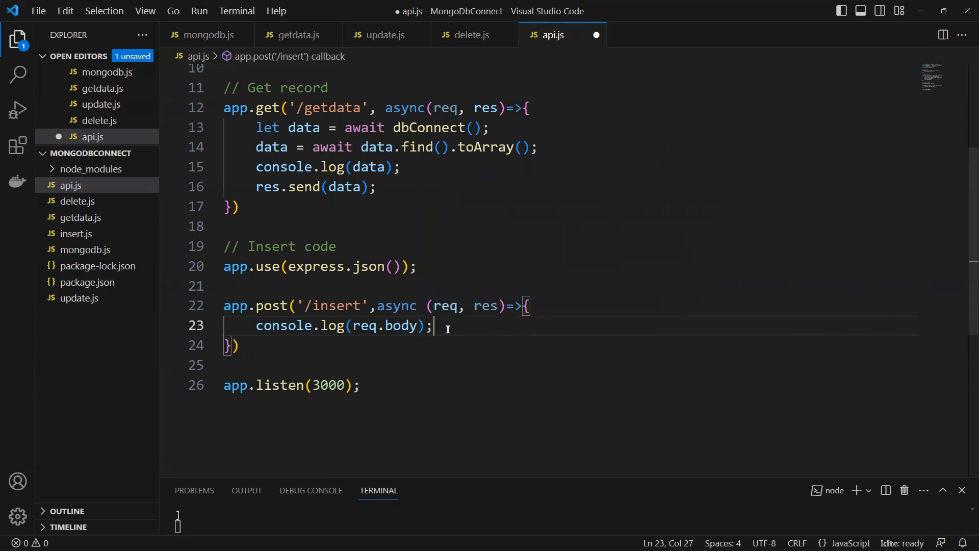
key(ctrl+s)
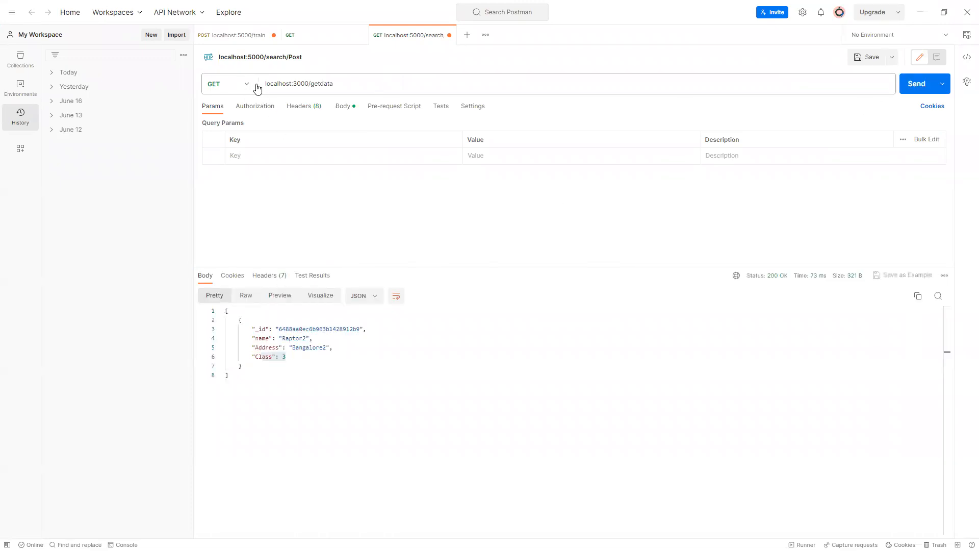
Step: Switch the request method to POST and the URL to localhost:3000/insert
click(227, 83)
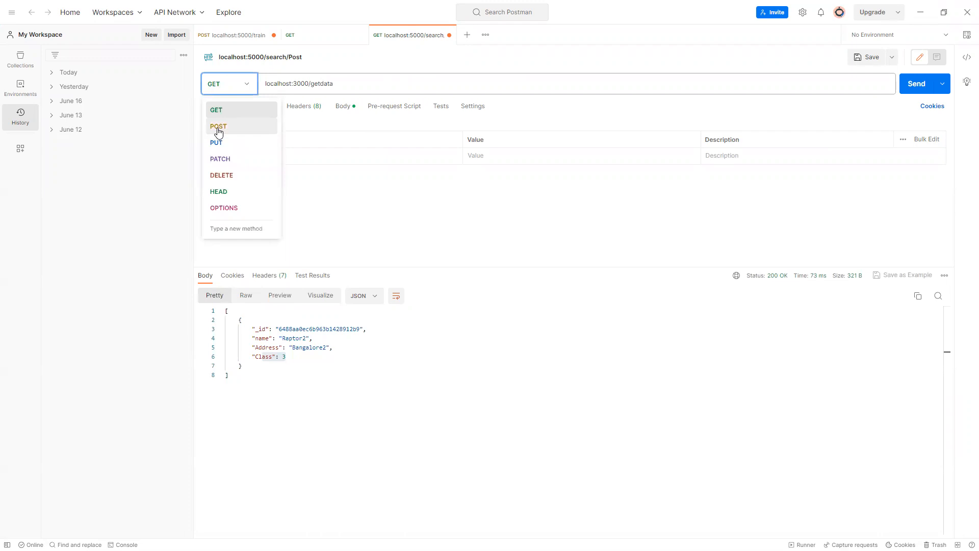
click(218, 127)
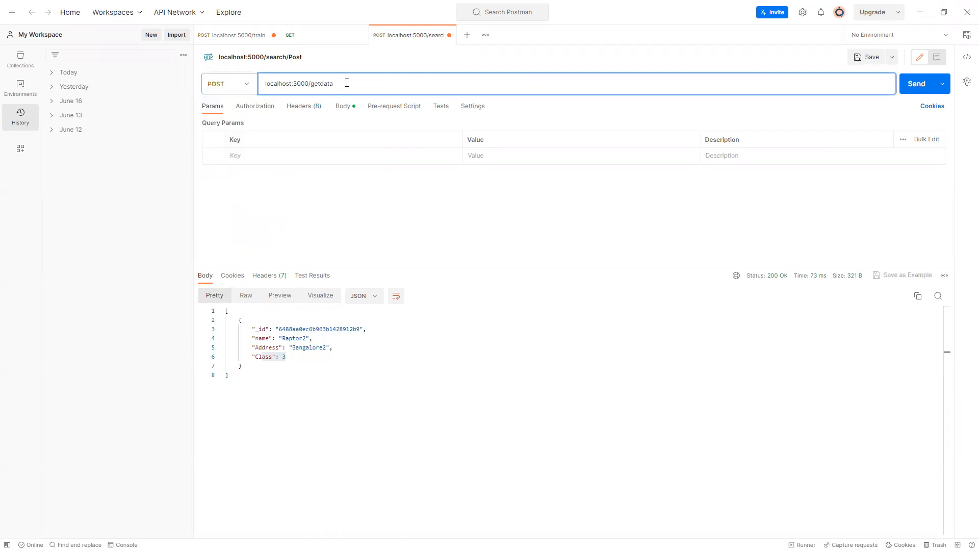
key(Backspace)
text(in)
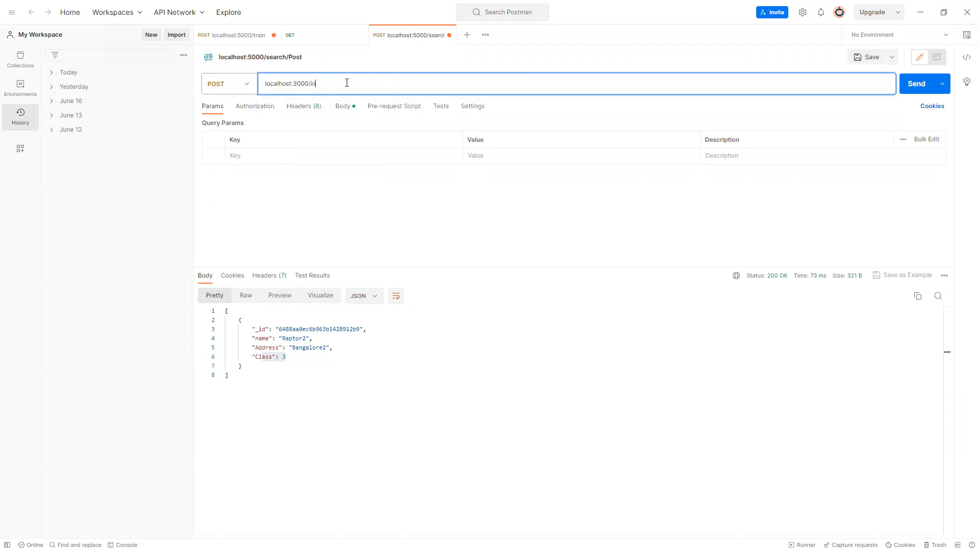
text(sert)
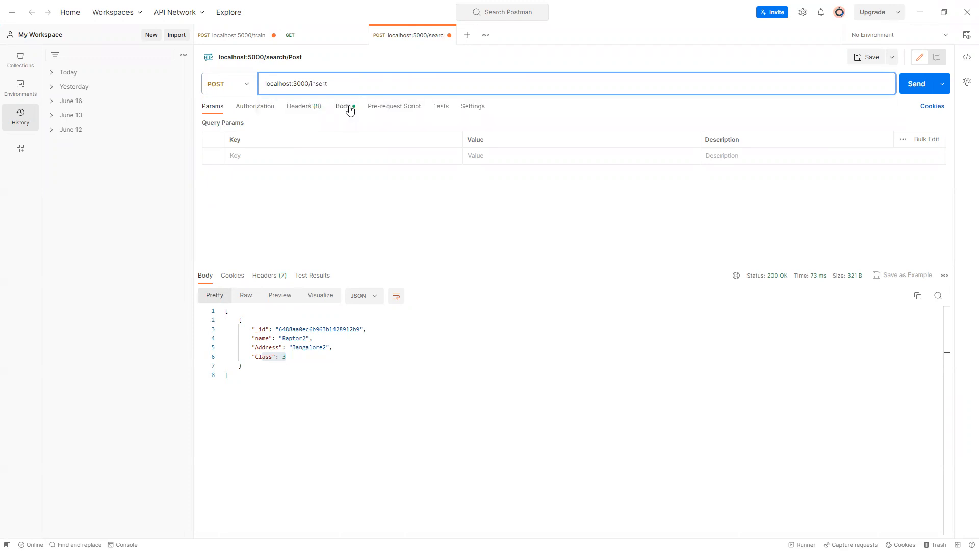
Step: Edit the raw JSON body to name Amit, Address Ranchi and a Class value, then send it
click(343, 105)
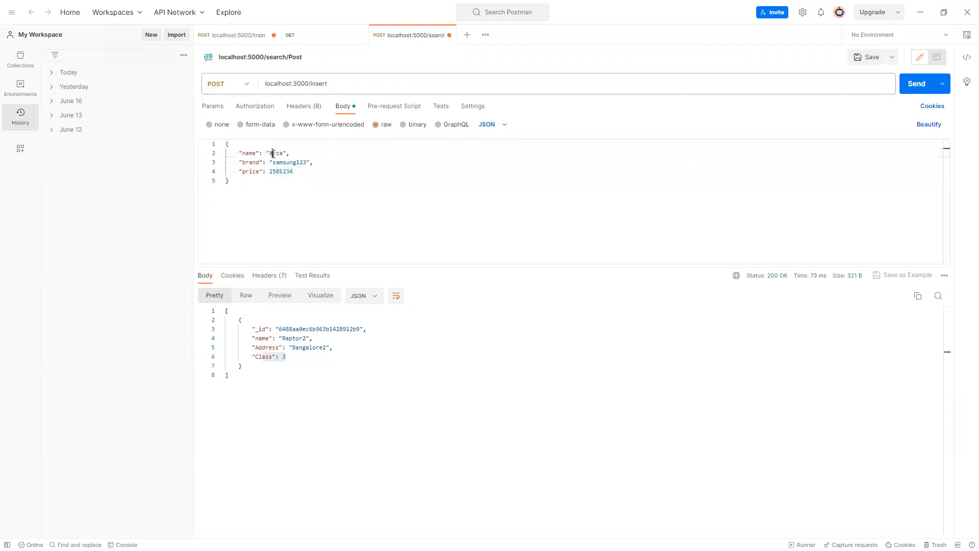
double_click(275, 153)
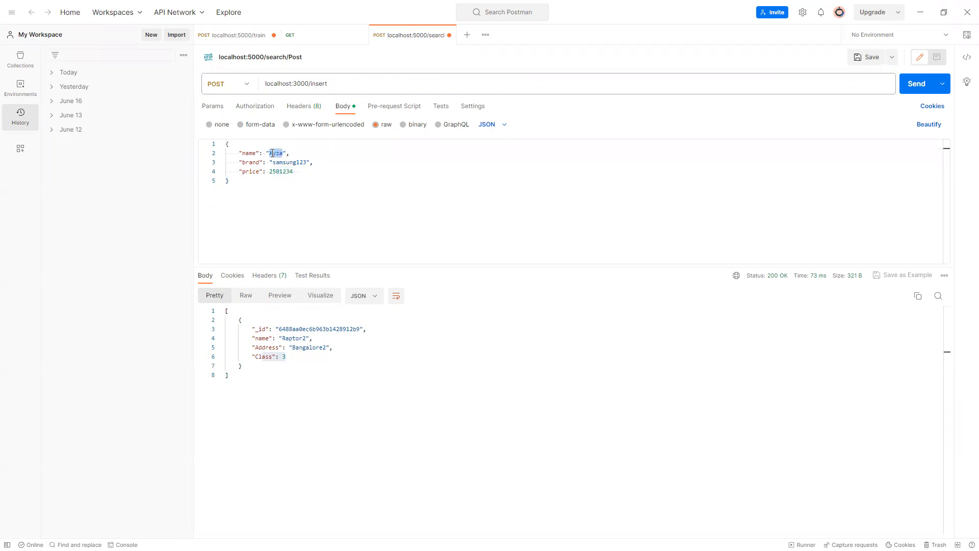
text(init)
click(571, 162)
text("Address": "R)
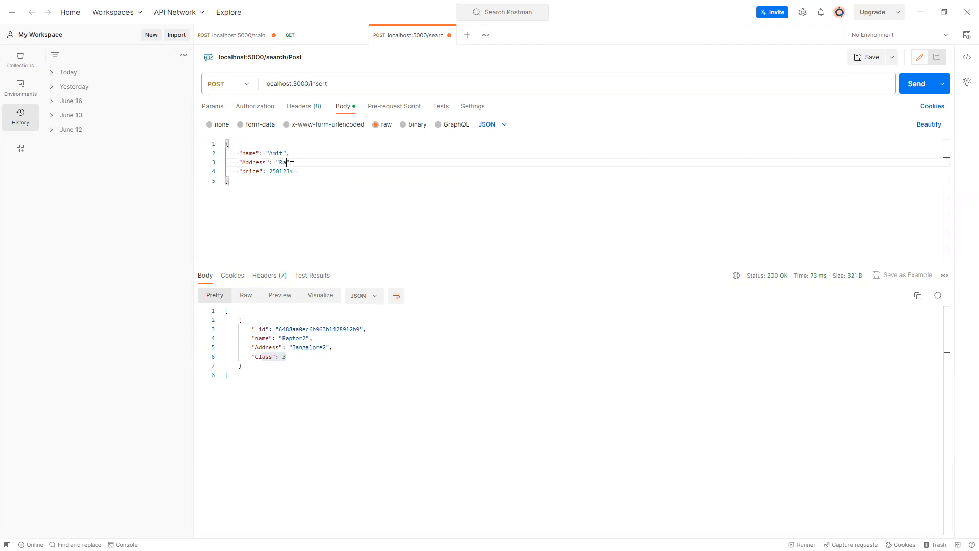
text(anchi)
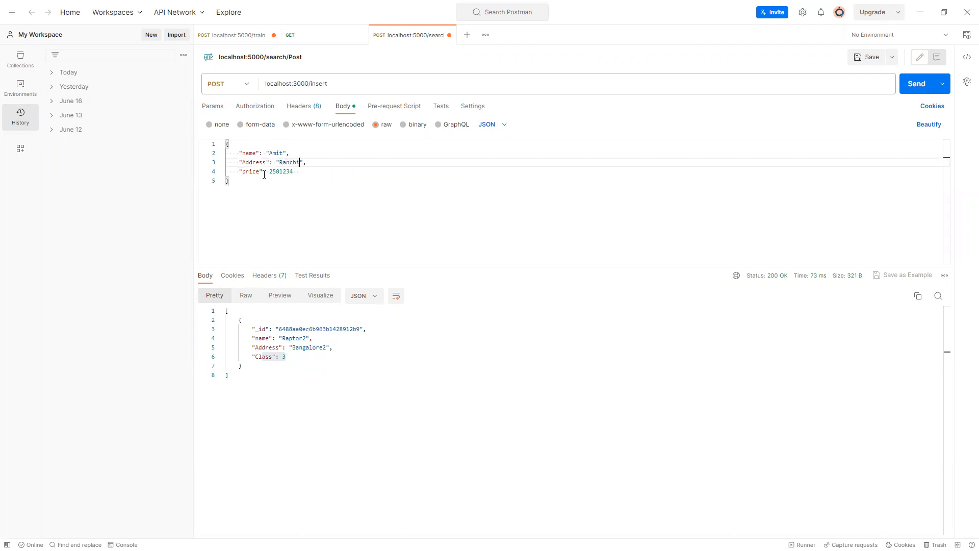
double_click(251, 171)
text(Class)
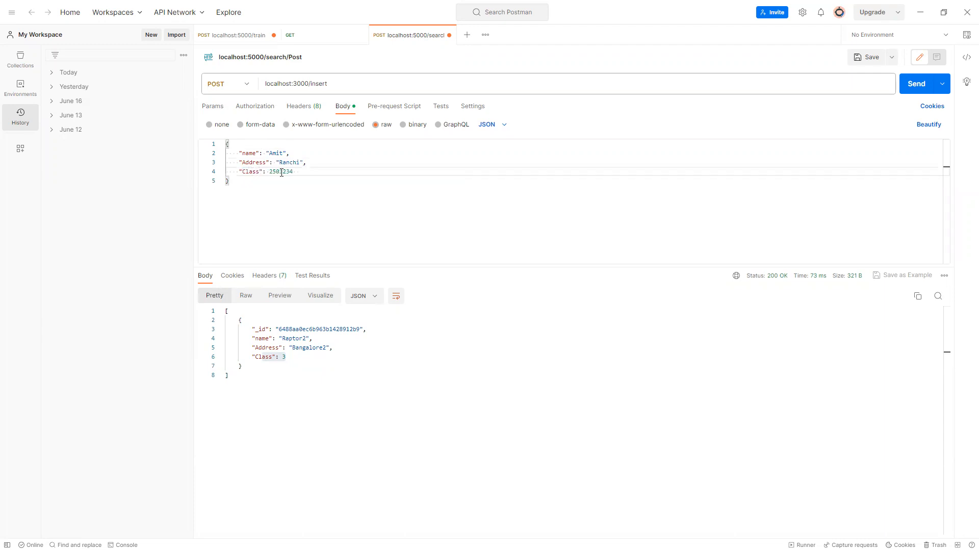
double_click(280, 171)
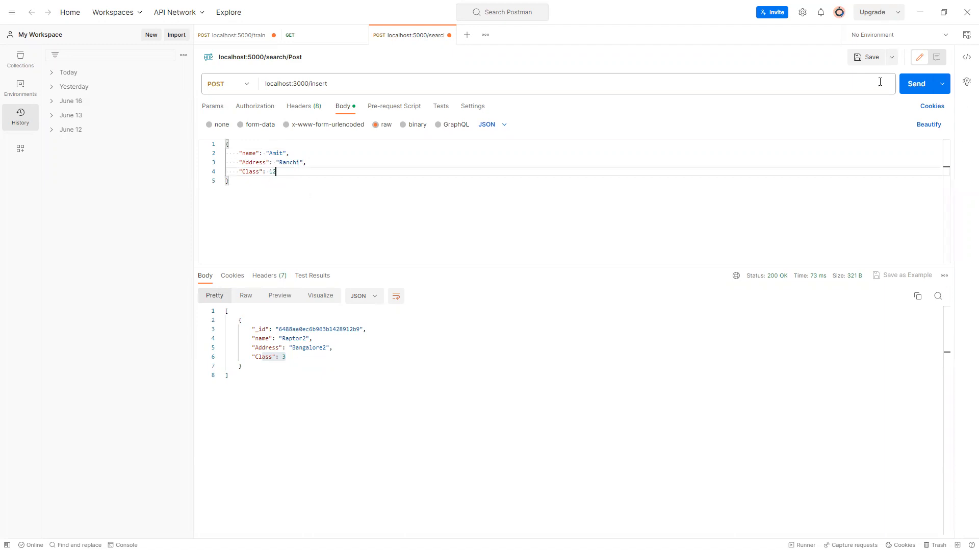
click(921, 82)
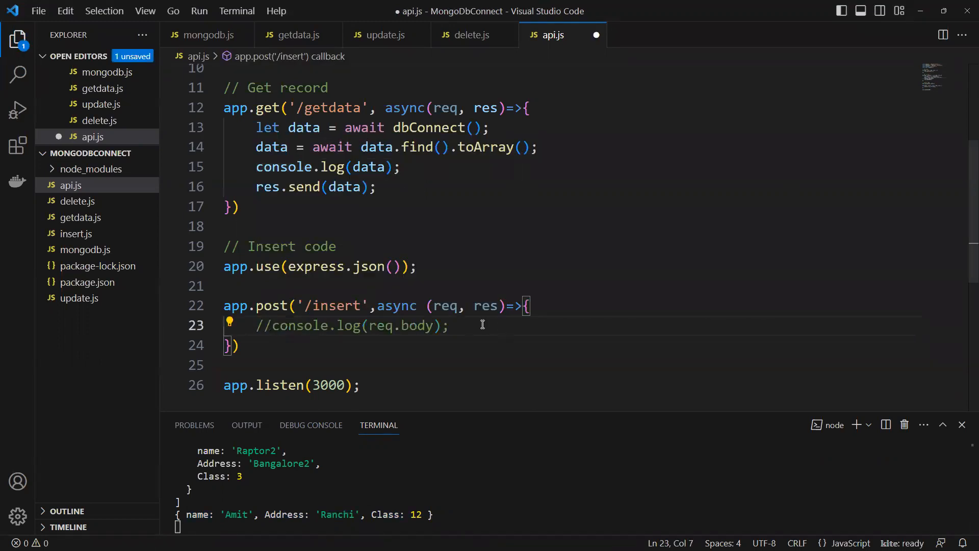
Step: Write let data = await dbConnect(); as the first line of the /insert callback
click(477, 325)
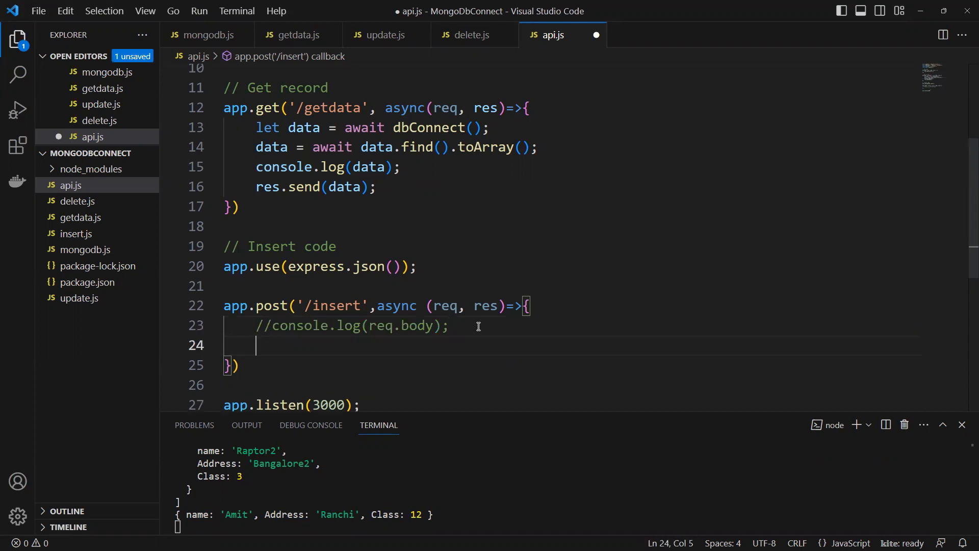
text(let d)
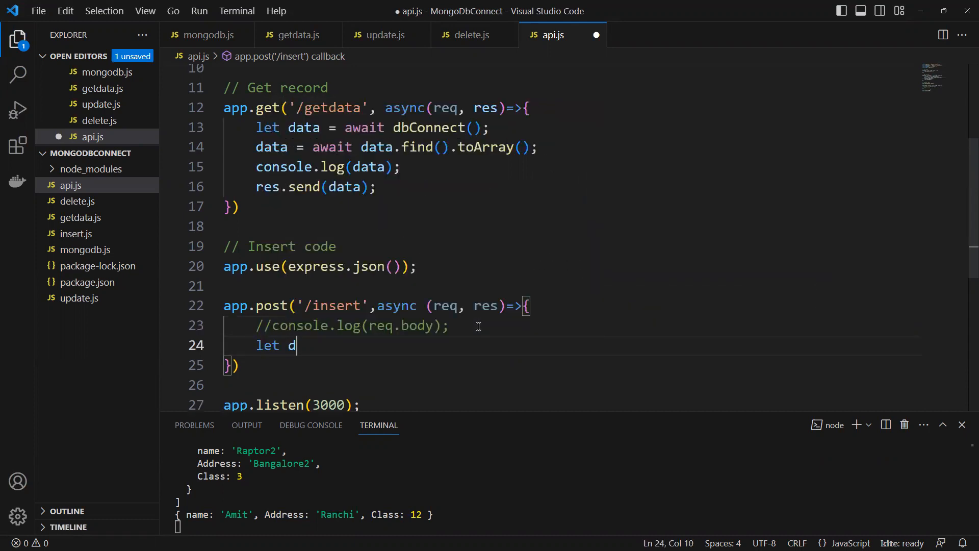
text(ata)
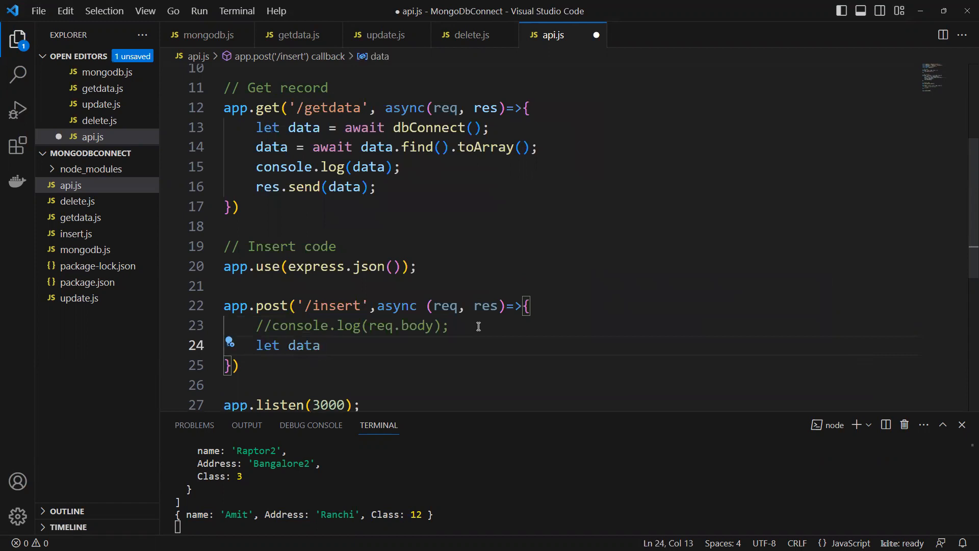
text(= awa)
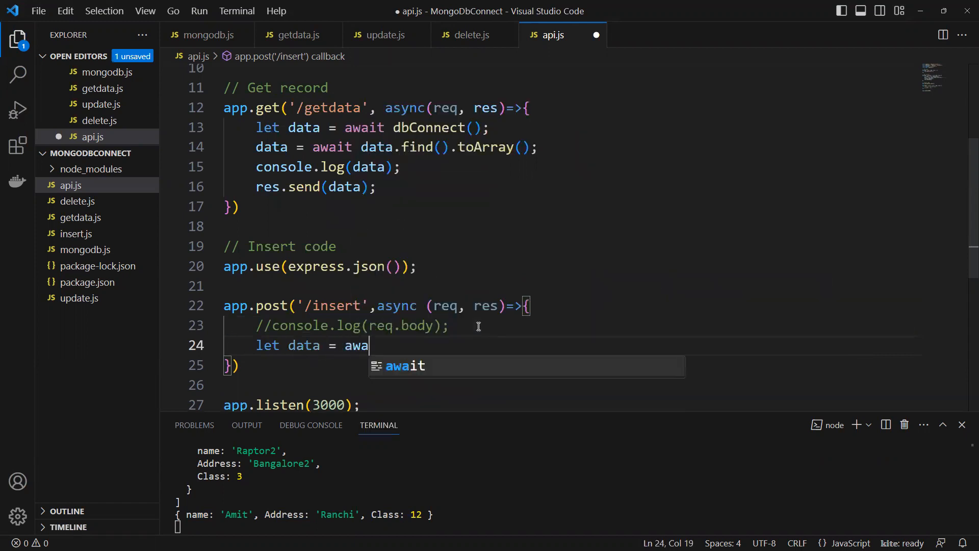
text(it)
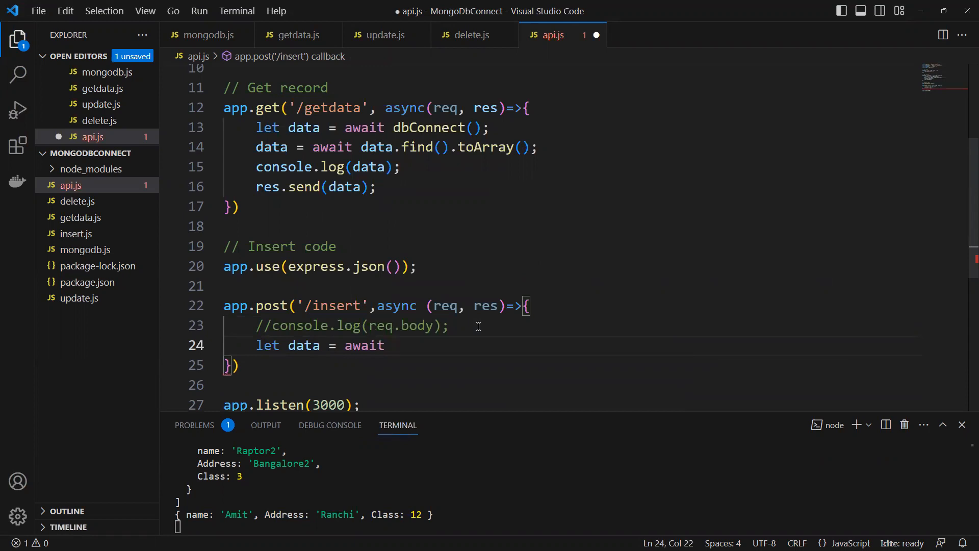
text(dbConnect)
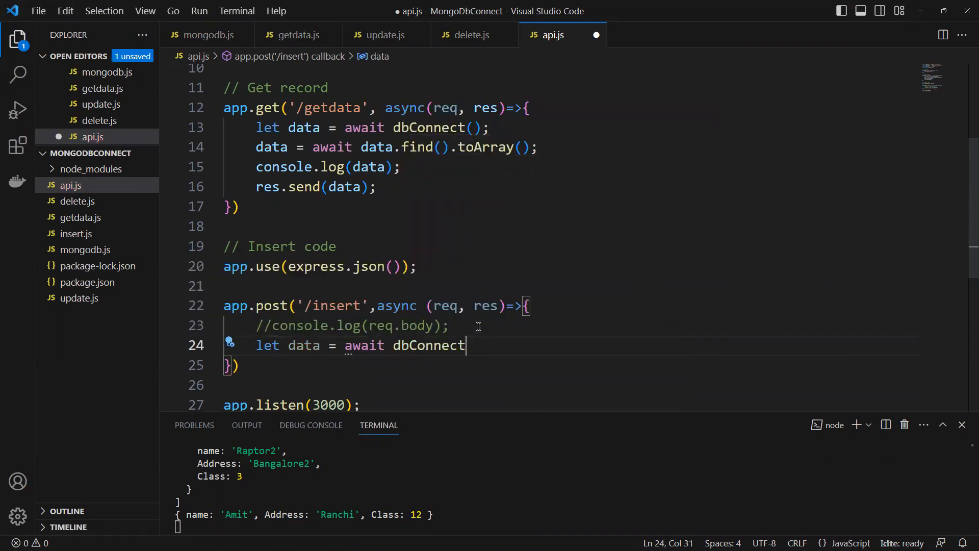
text(();)
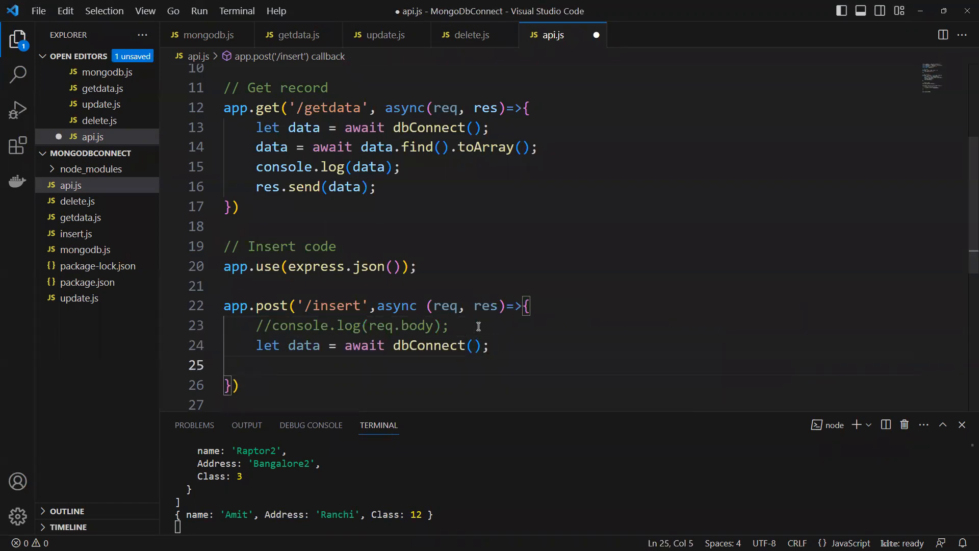
Step: Write let result = data.insertOne(req.body); without an extra await
text(let result = await)
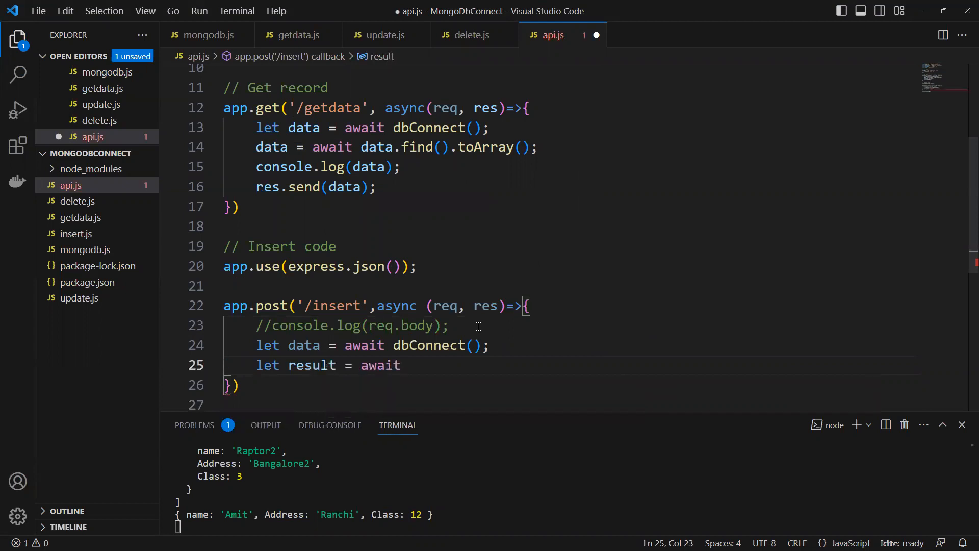
key(BackSpace)
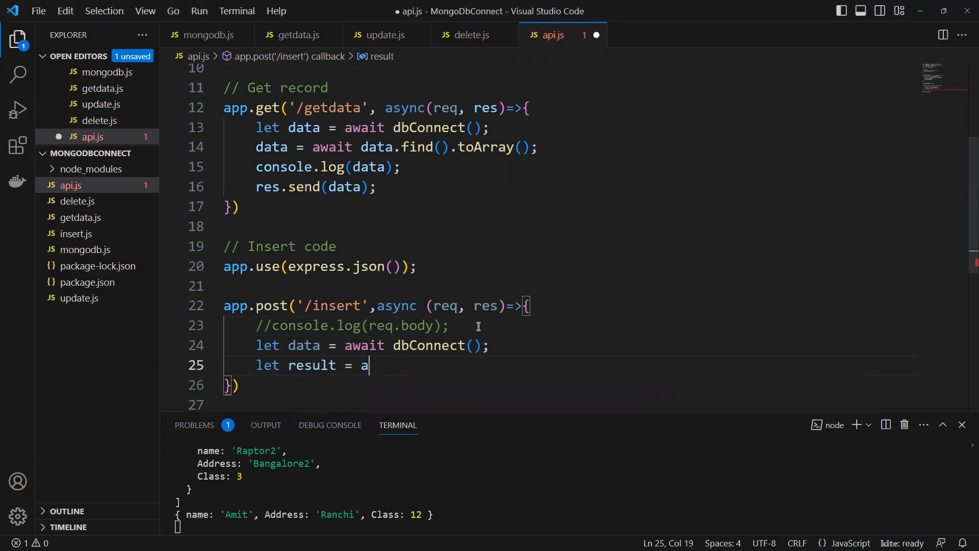
key(Backspace)
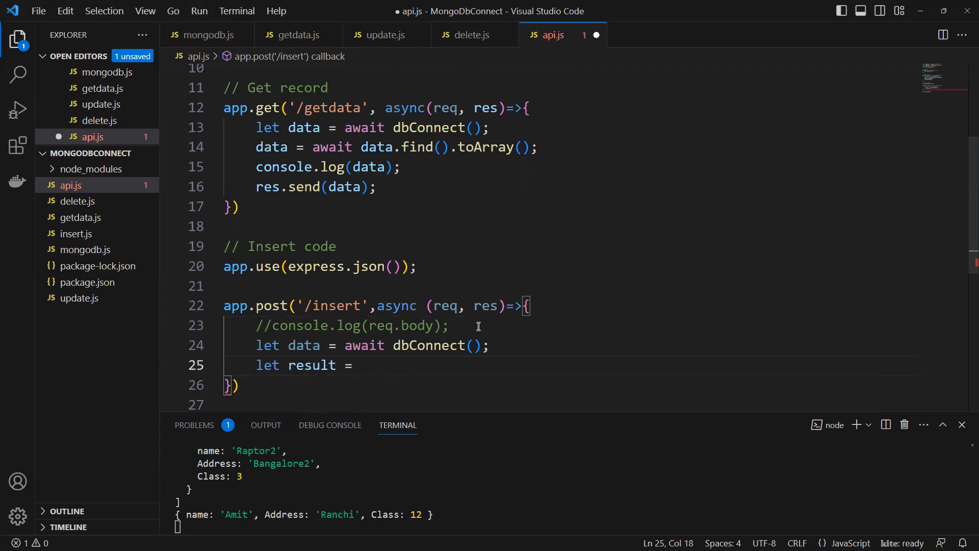
text(dat)
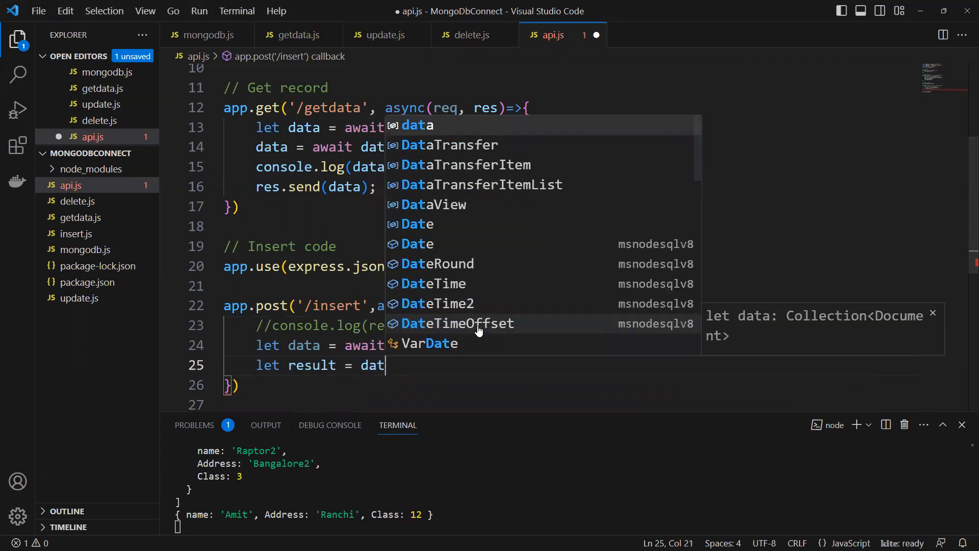
text(.insertOne)
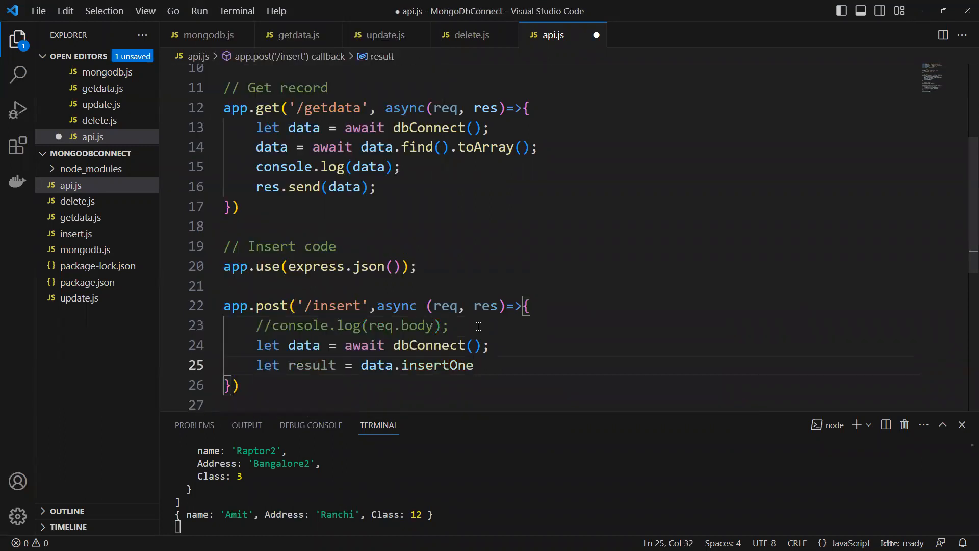
text(())
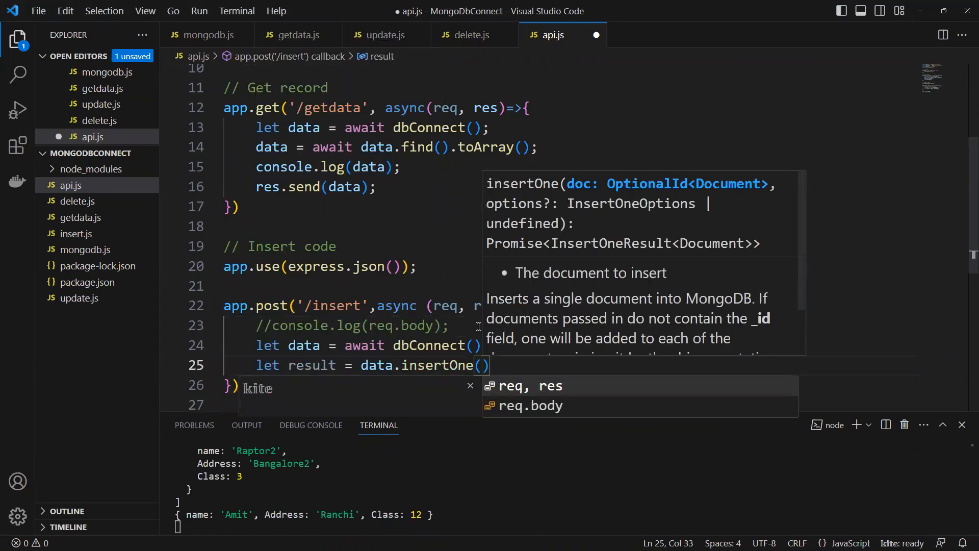
text(re)
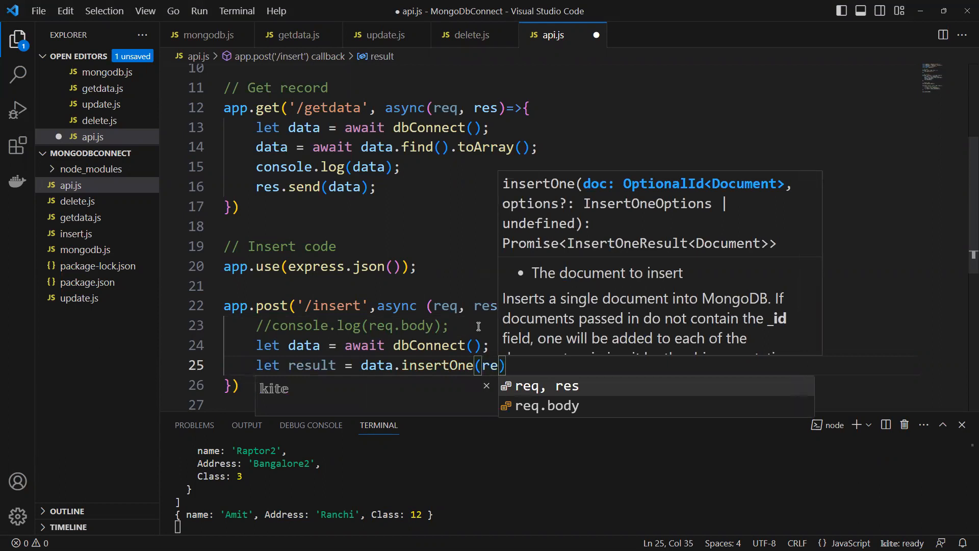
click(549, 405)
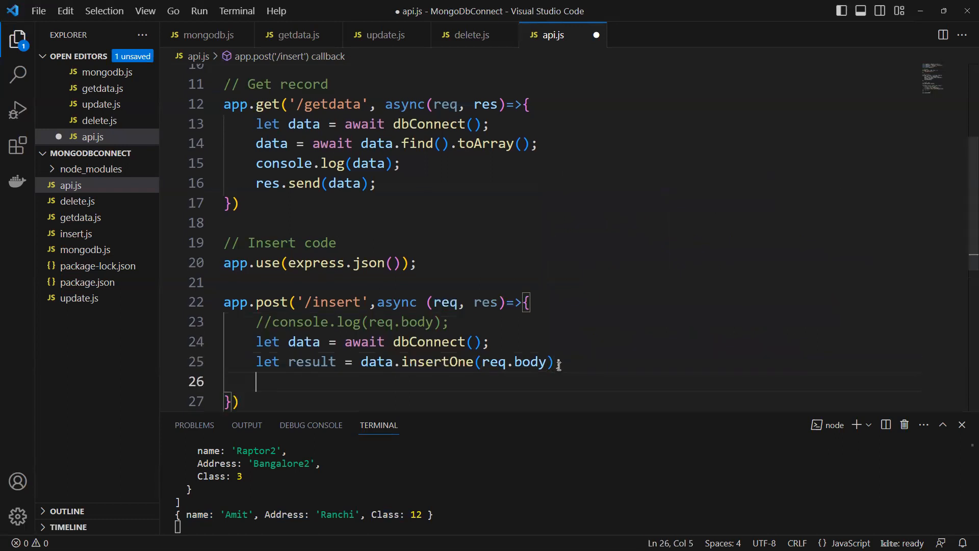
Step: Return the insert result with res.send(result);
text(re)
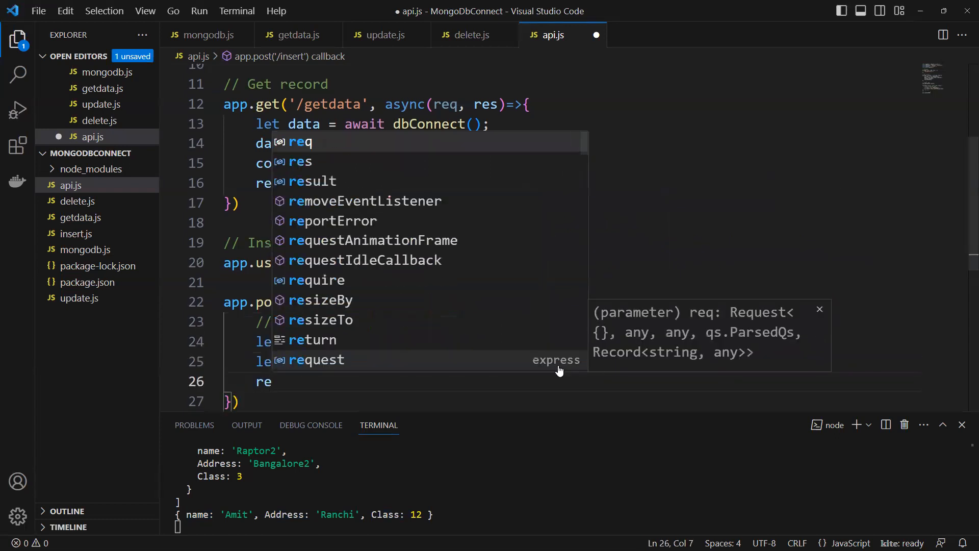
text(s)
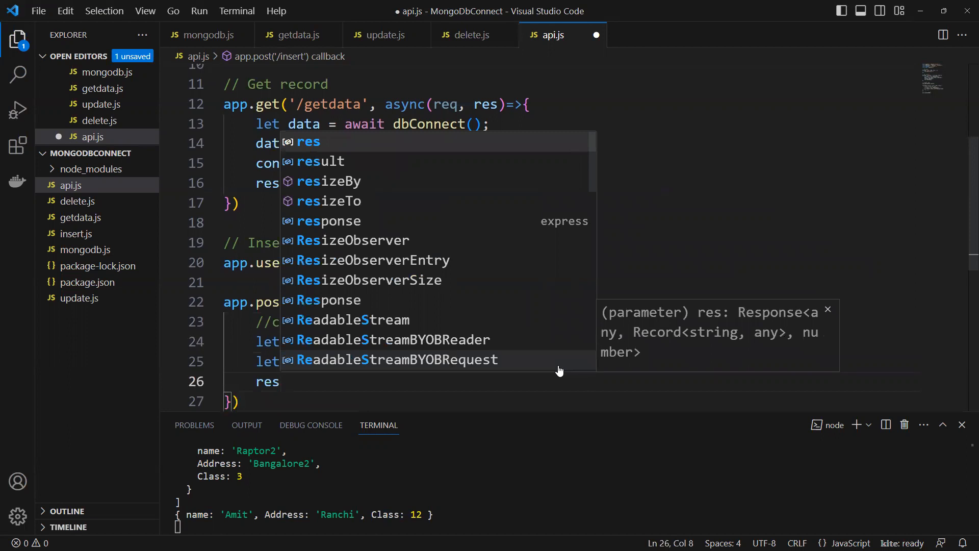
text(p)
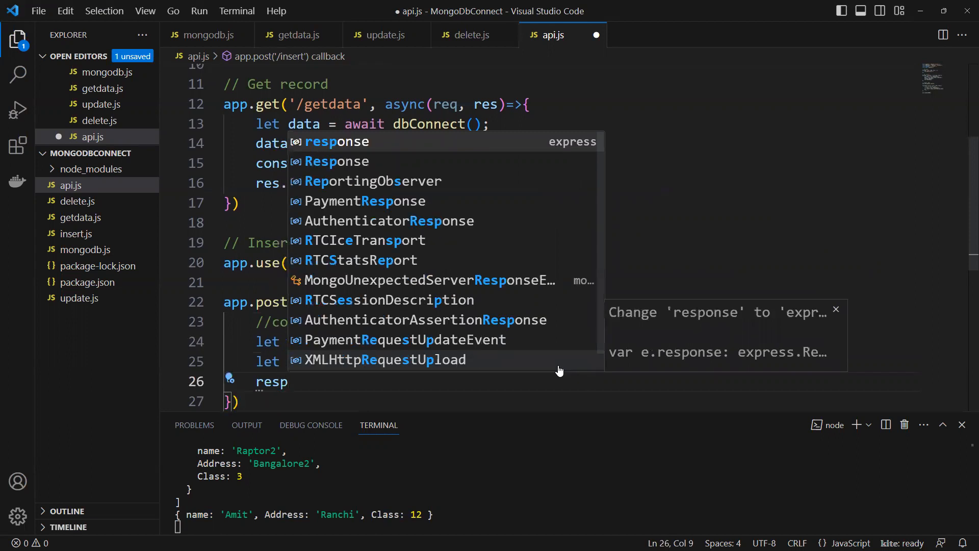
mouse_move(464, 403)
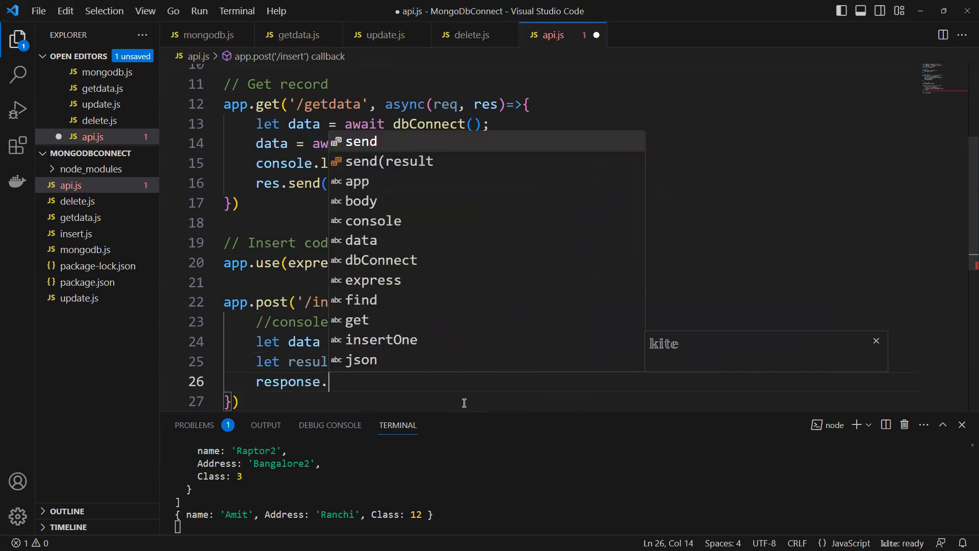
text(send)
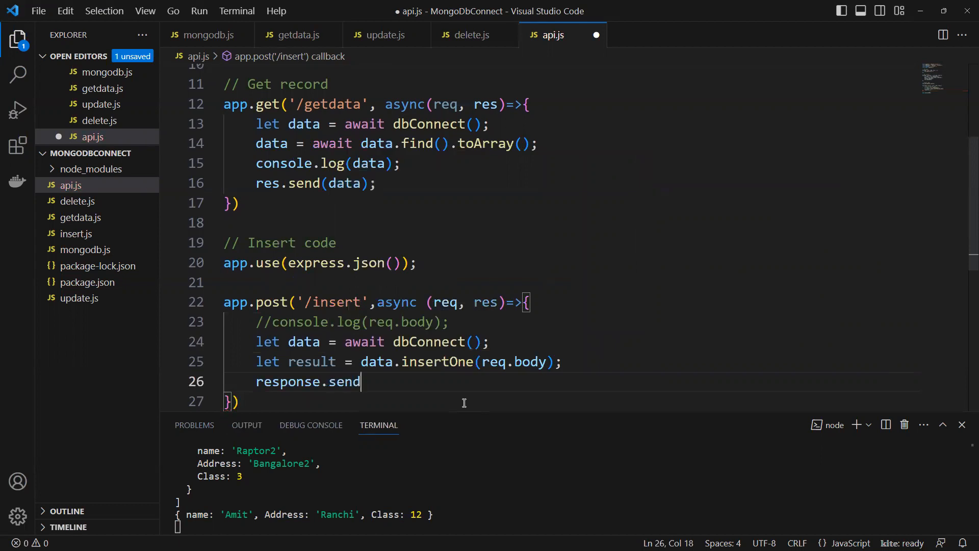
text((result);)
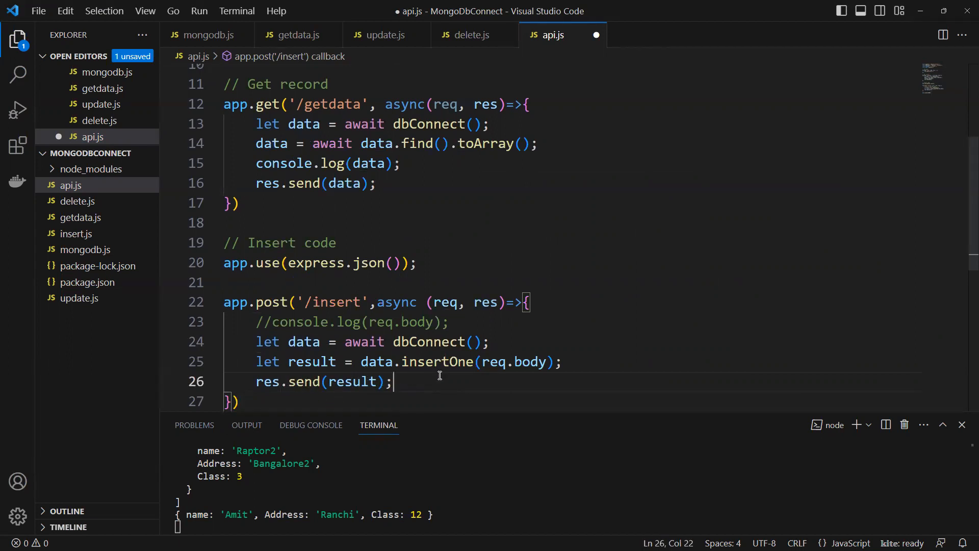
Step: Save api.js and send the POST to /insert, getting a 200 OK response
key(ctrl+s)
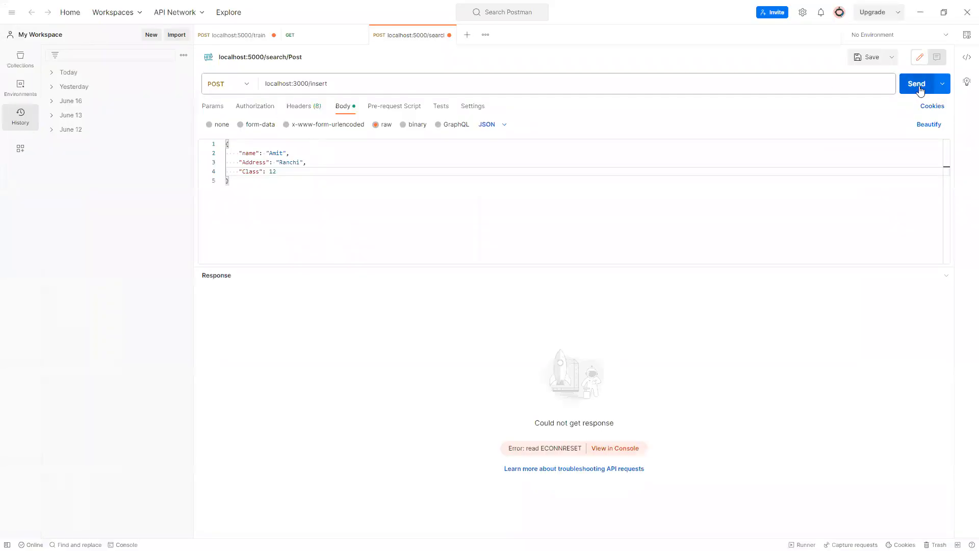
click(916, 83)
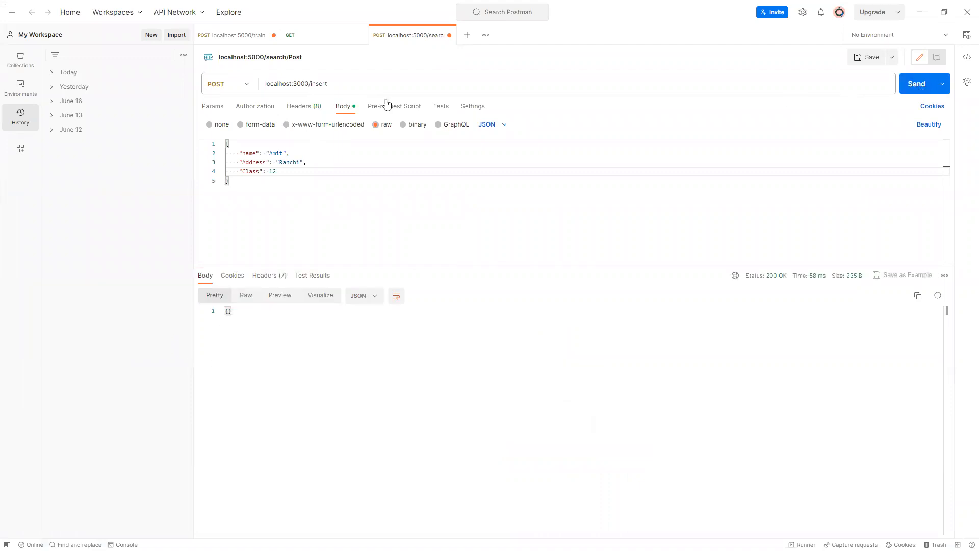